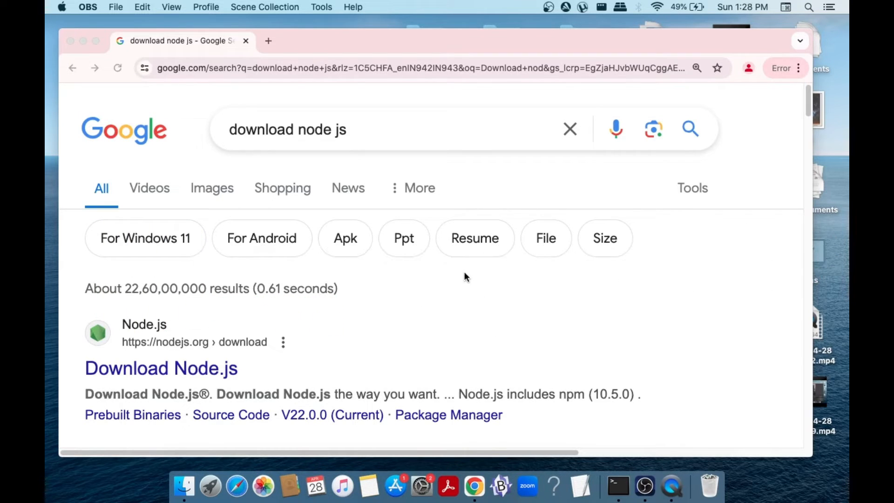
mouse_move(253, 325)
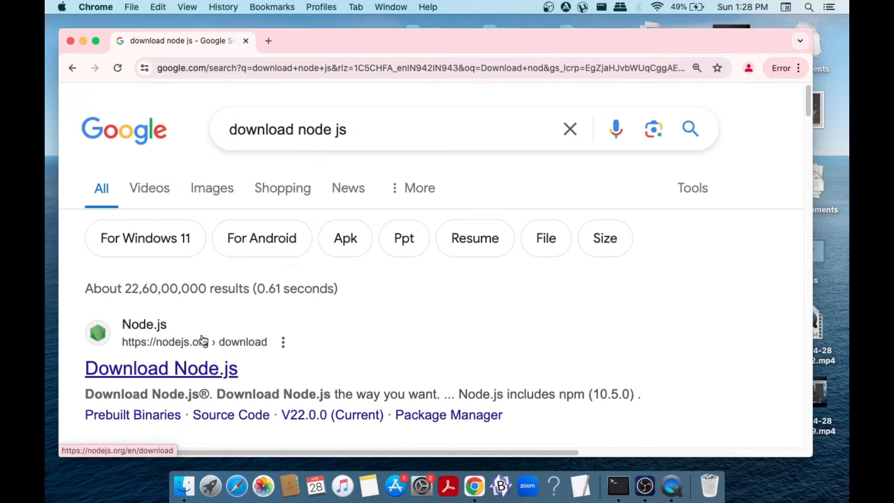
Open the official nodejs.org Download Node.js result from the Google search
click(161, 368)
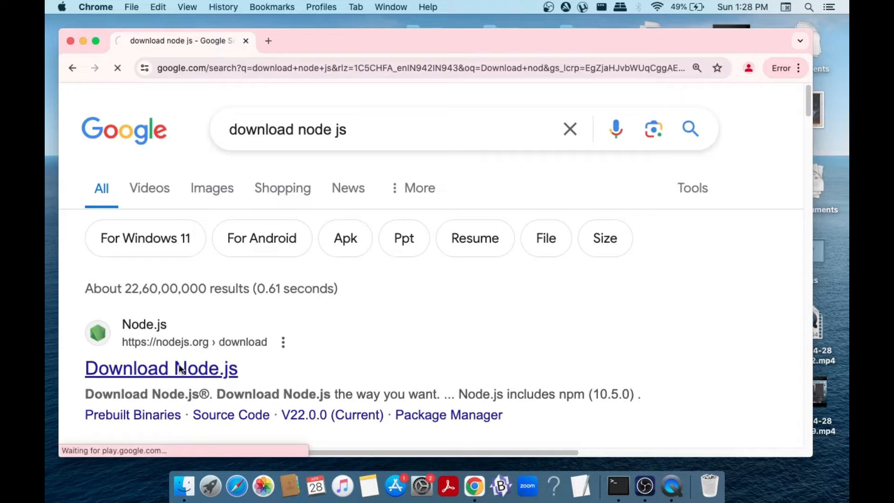
Select prebuilt installer version v22.0.0 (Current), keeping macOS and x64
click(161, 367)
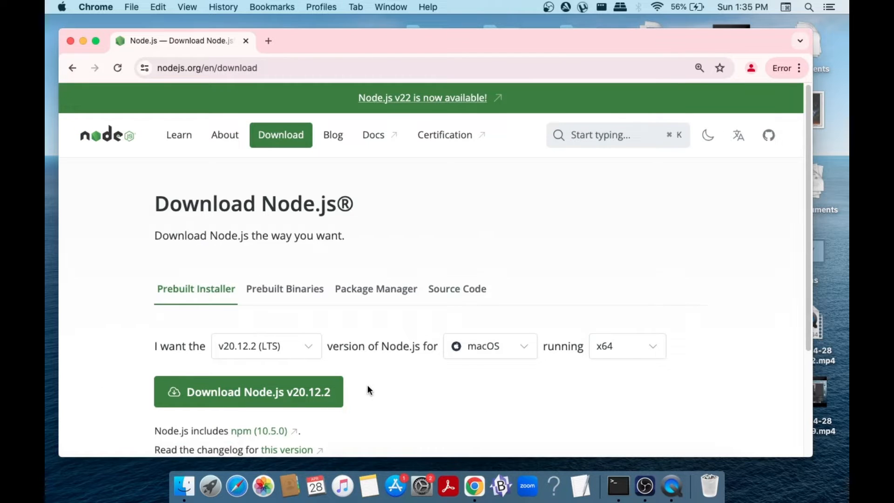
mouse_move(205, 301)
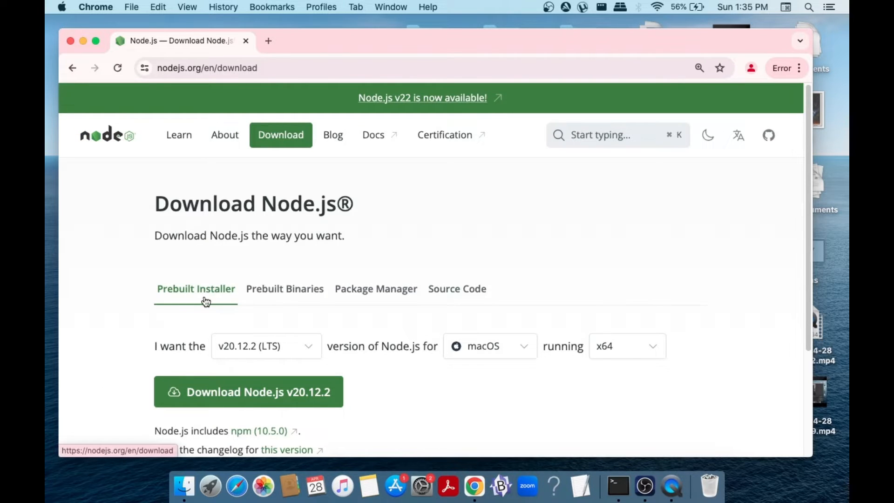
click(266, 347)
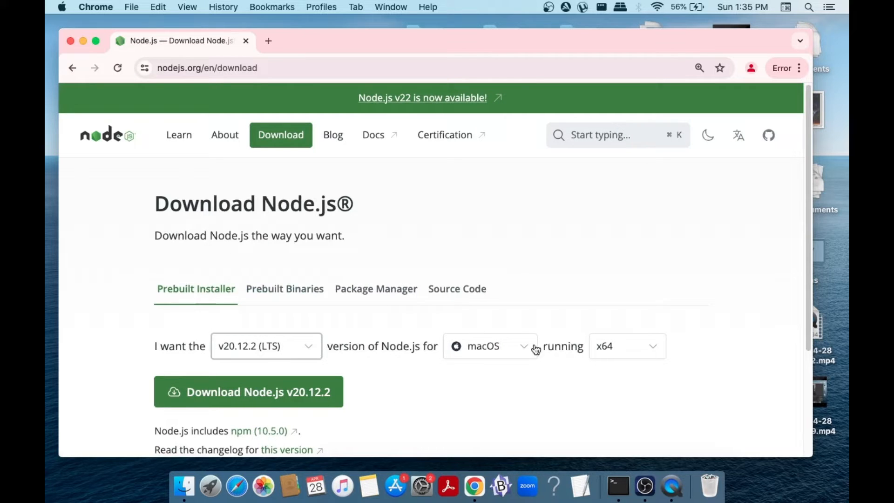
click(626, 347)
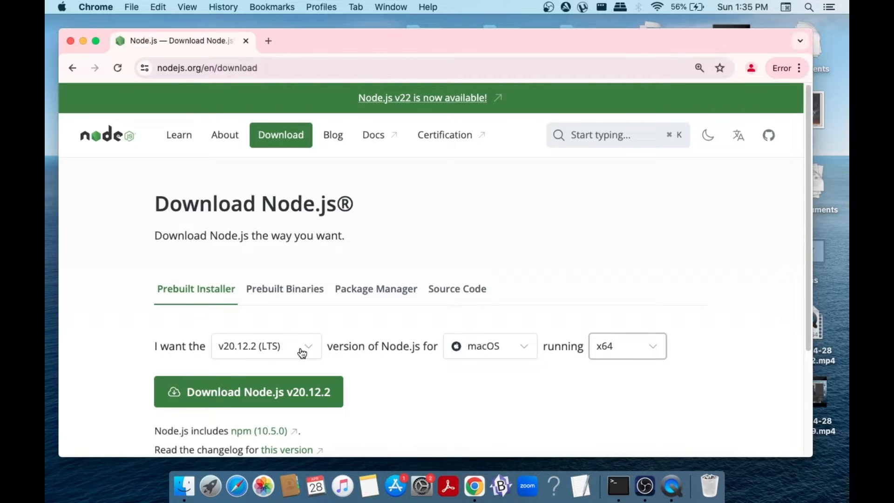
click(265, 346)
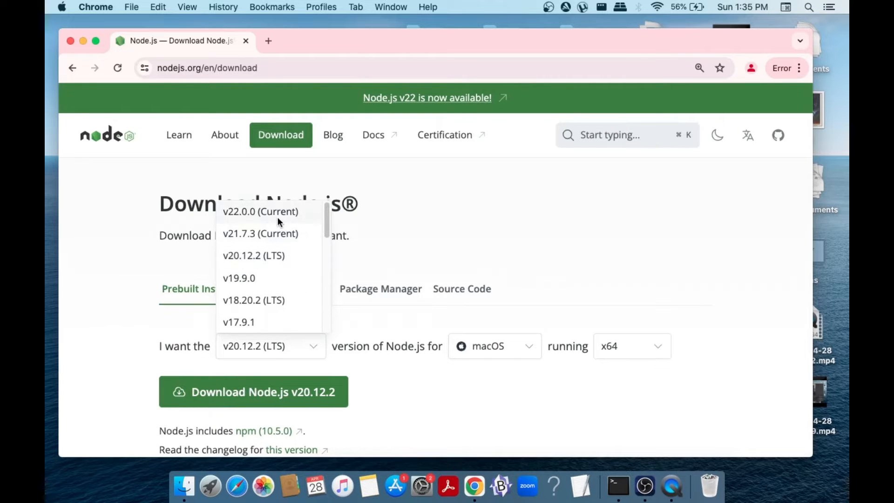
click(259, 211)
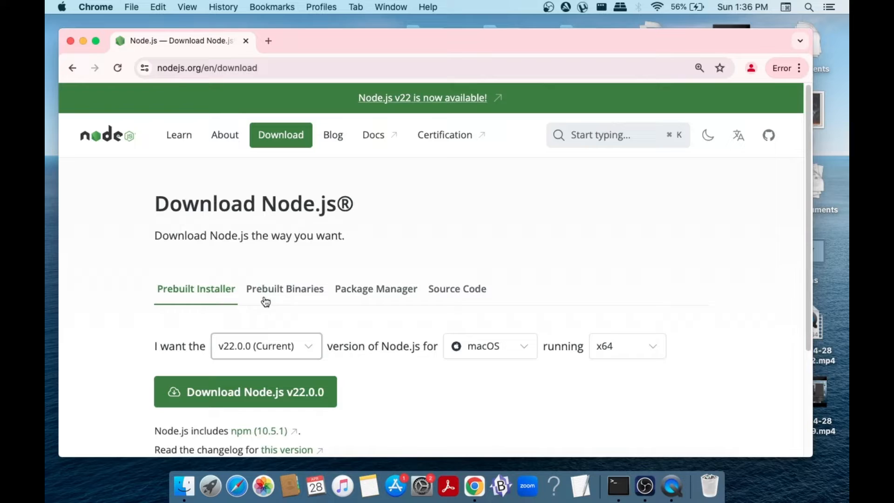
mouse_move(278, 308)
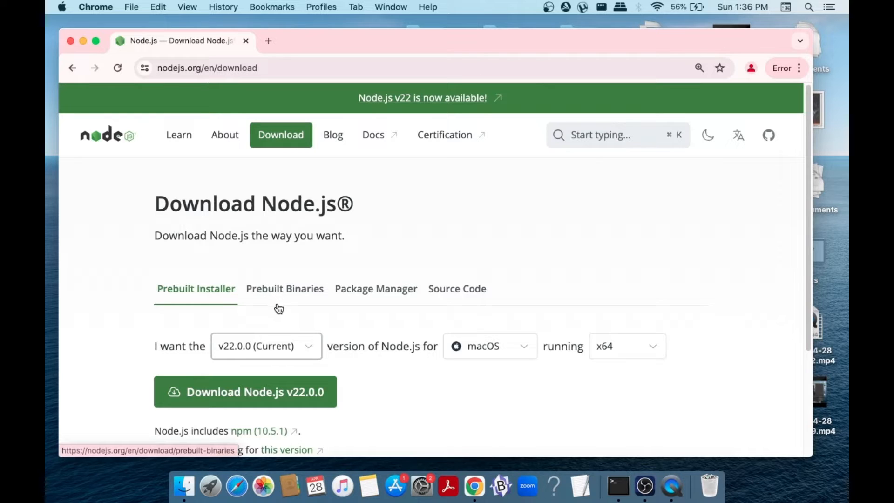
mouse_move(291, 299)
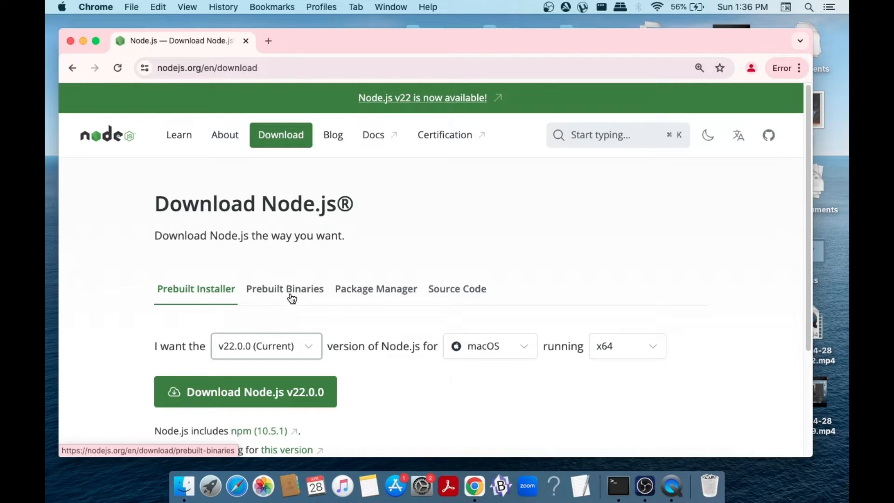
mouse_move(346, 302)
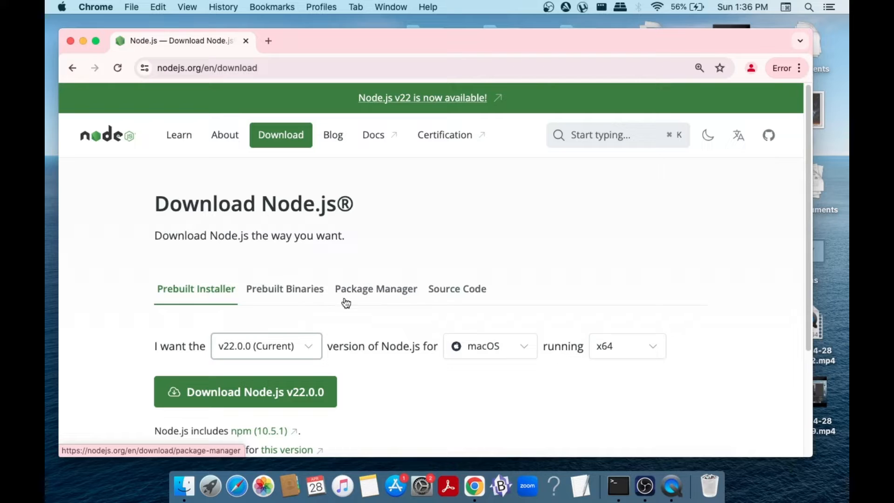
mouse_move(366, 400)
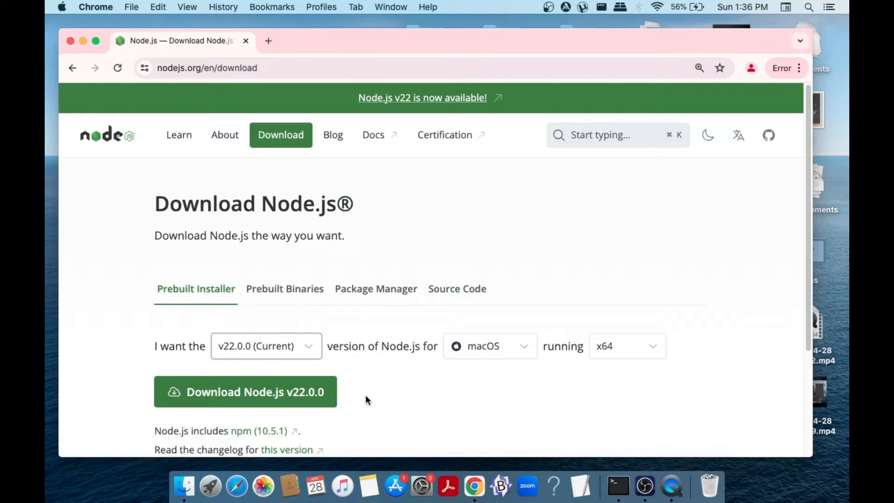
mouse_move(285, 364)
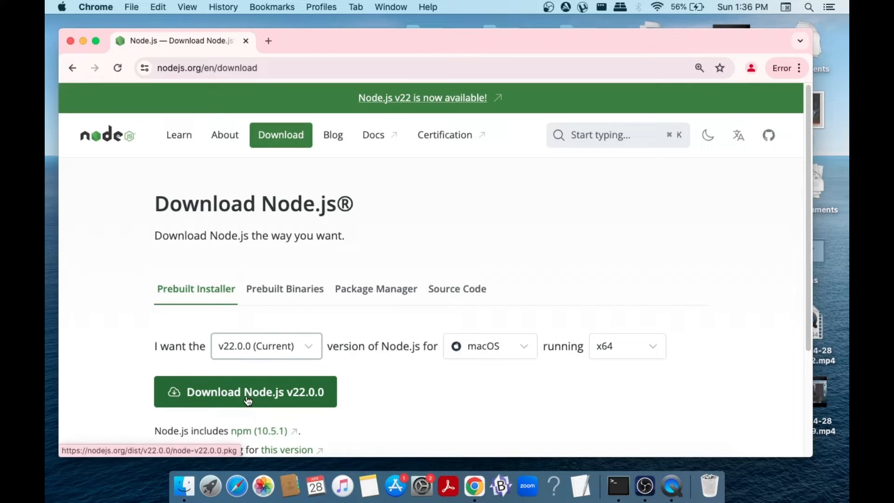
Download the Node.js v22.0.0 macOS .pkg and launch it from Chrome's downloads
click(245, 392)
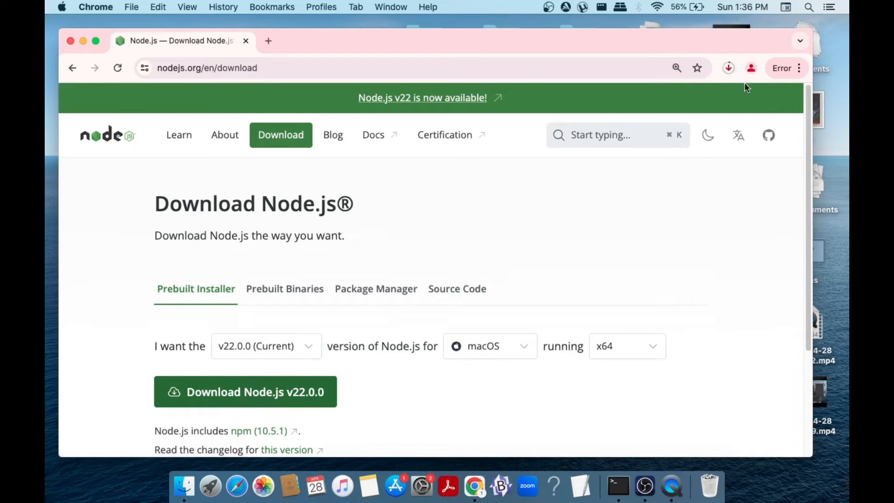
click(728, 68)
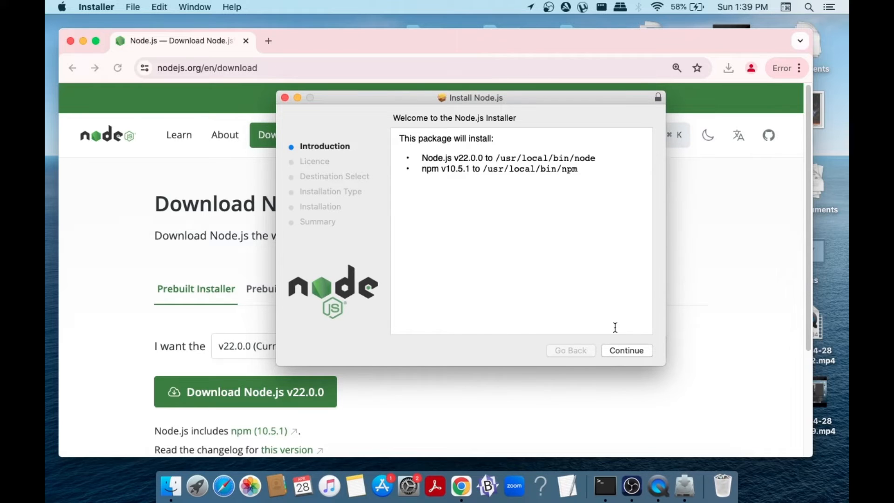
Agree to the Node.js licence and choose the SSD as the install destination
click(626, 350)
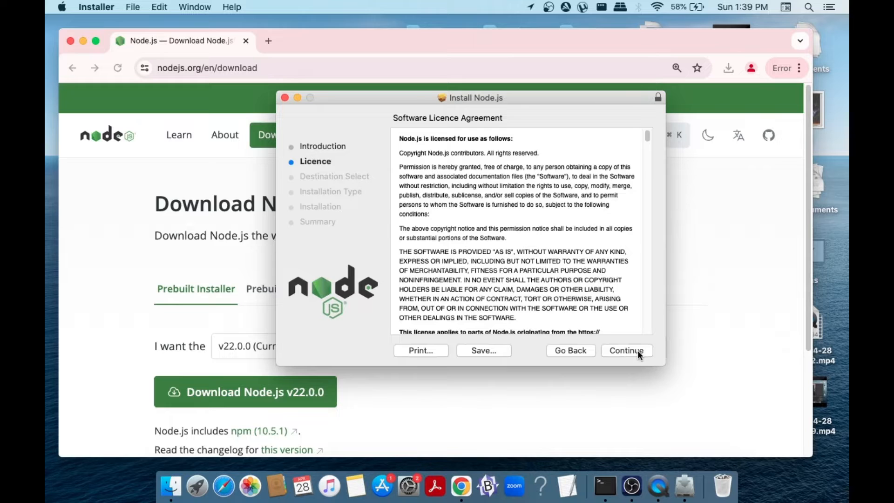
click(625, 350)
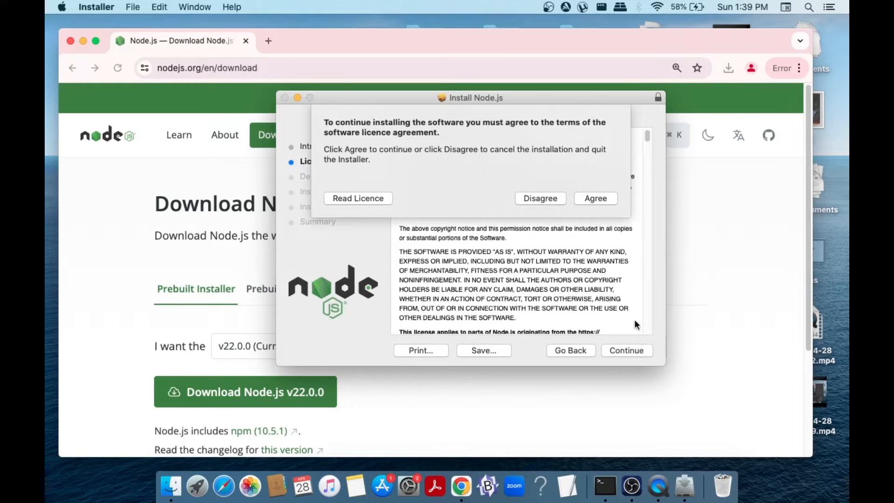
click(595, 197)
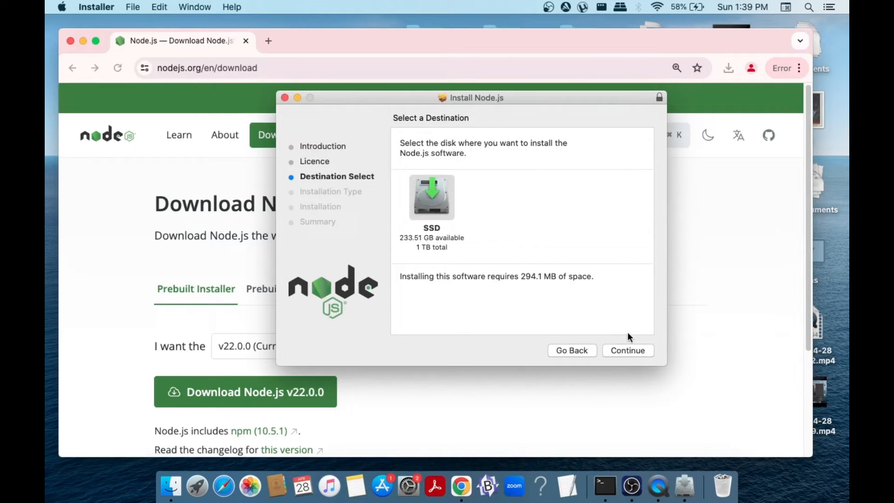
click(431, 196)
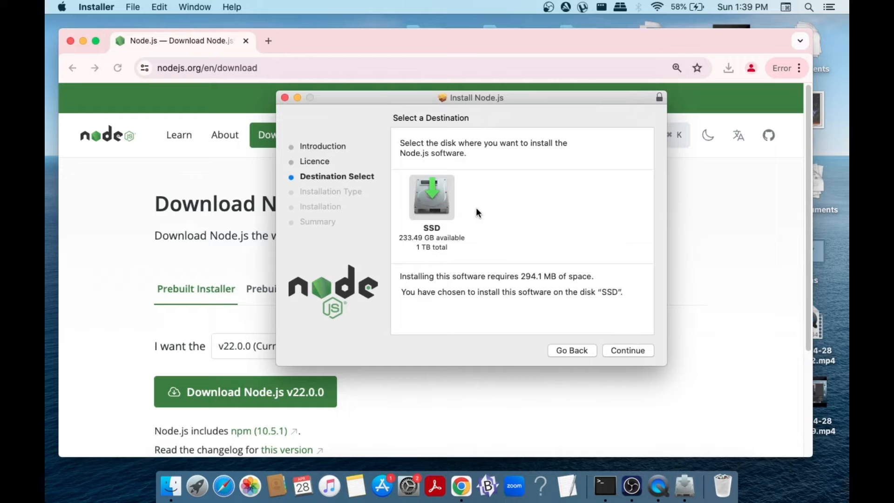
mouse_move(623, 350)
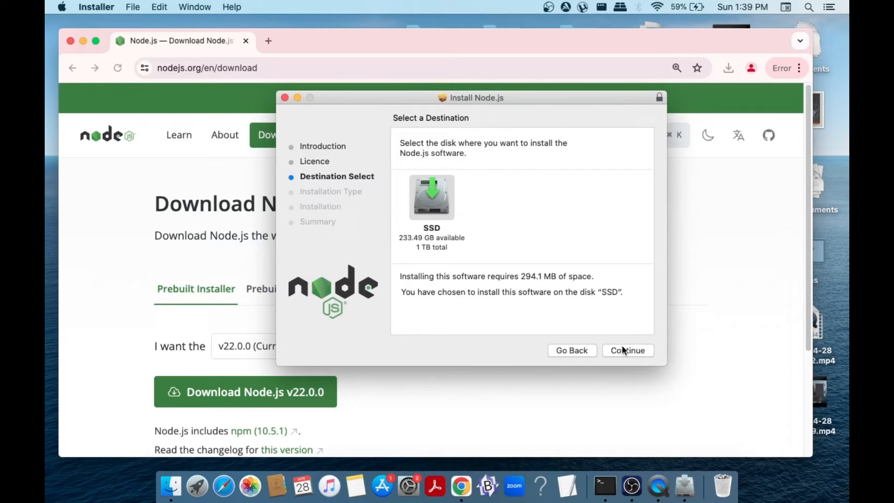
Run the standard installation of Node.js v22.0.0 and npm v10.5.1, then close the installer
click(627, 350)
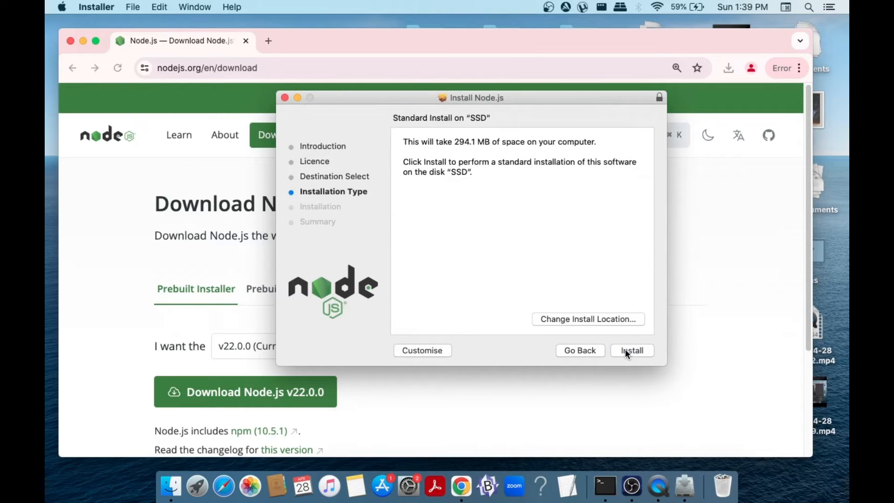
mouse_move(626, 336)
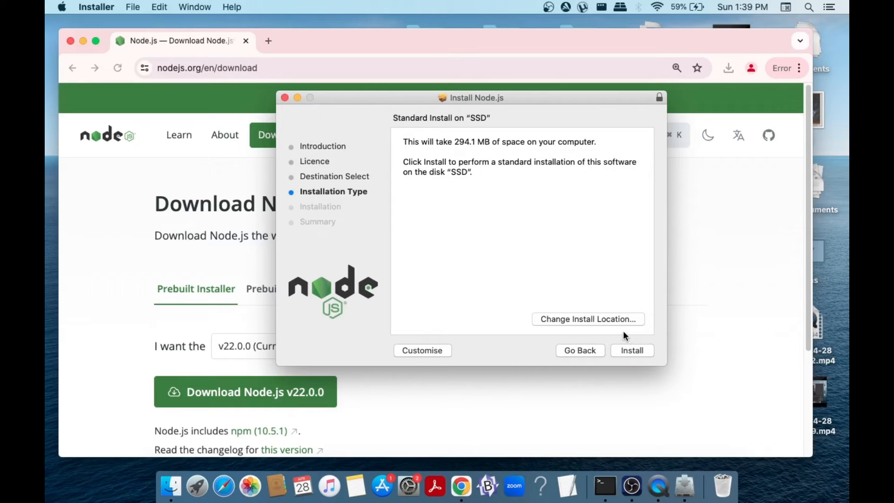
mouse_move(630, 351)
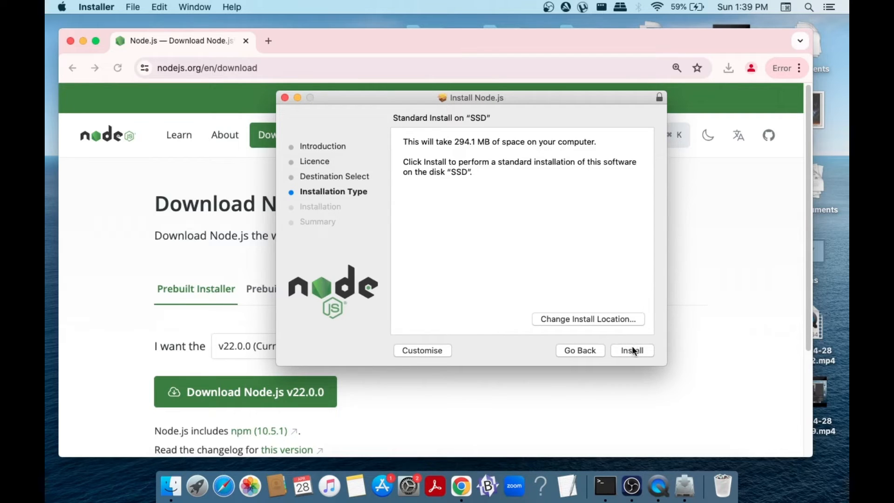
click(632, 351)
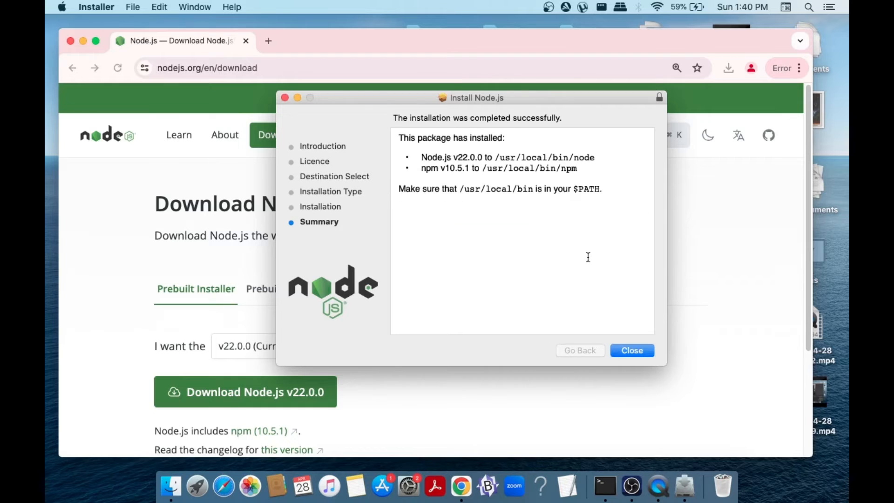
click(631, 351)
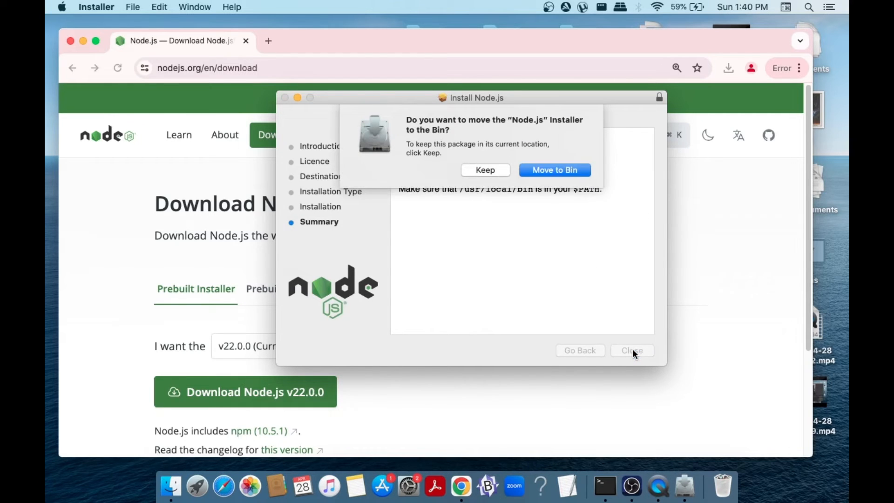
mouse_move(579, 214)
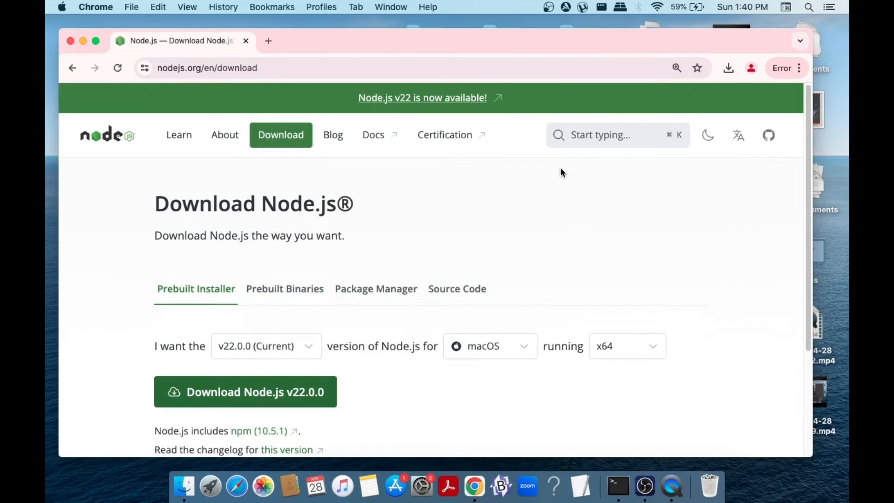
mouse_move(489, 415)
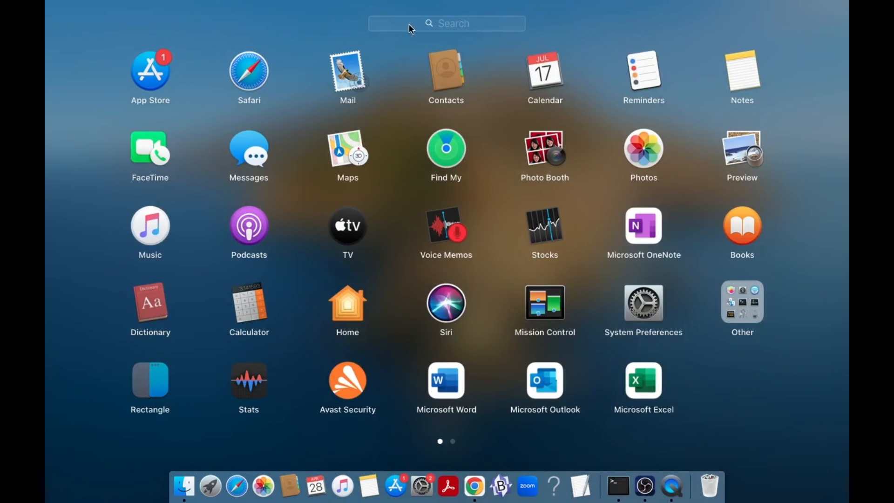
Search Launchpad for 'ter' to launch Terminal
text(ter)
text(no)
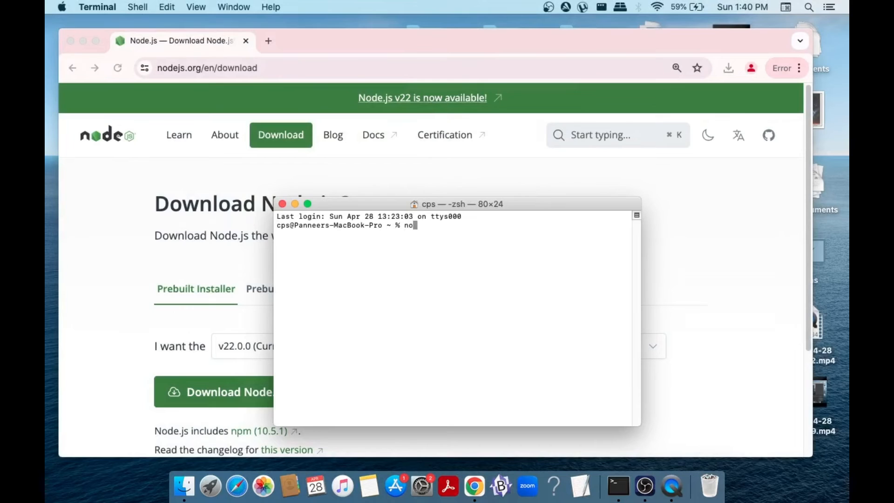
Run node -v and npm -v, confirming v22.0.0 and 10.5.1
text(de -v)
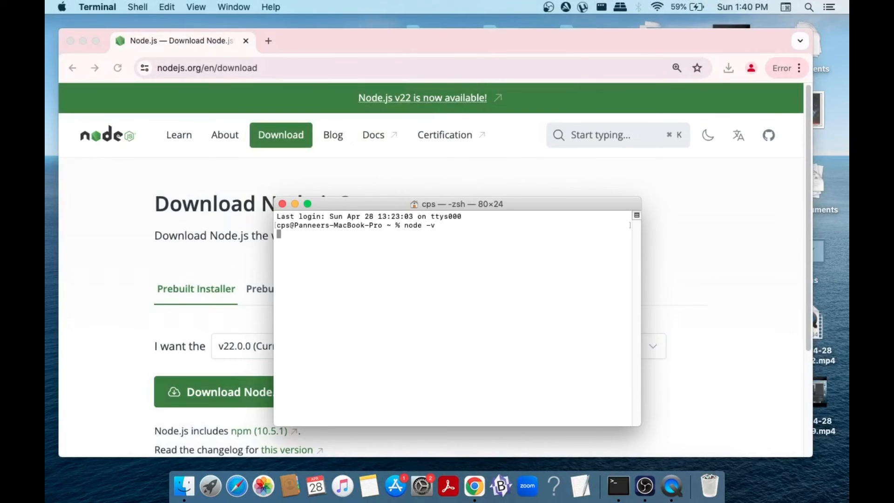
key(Return)
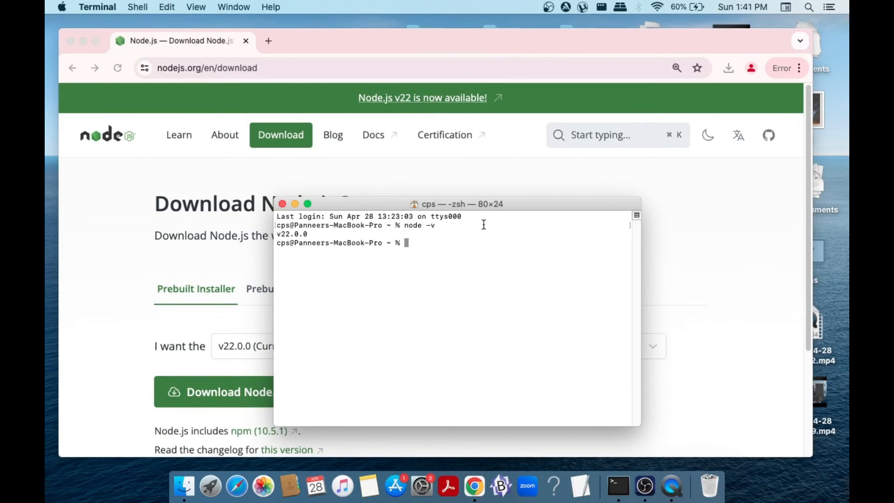
text(npm -v)
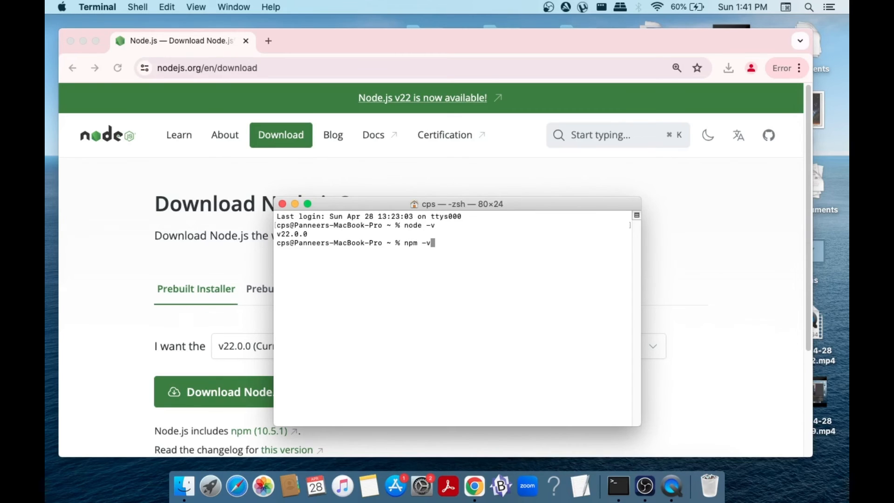
key(Return)
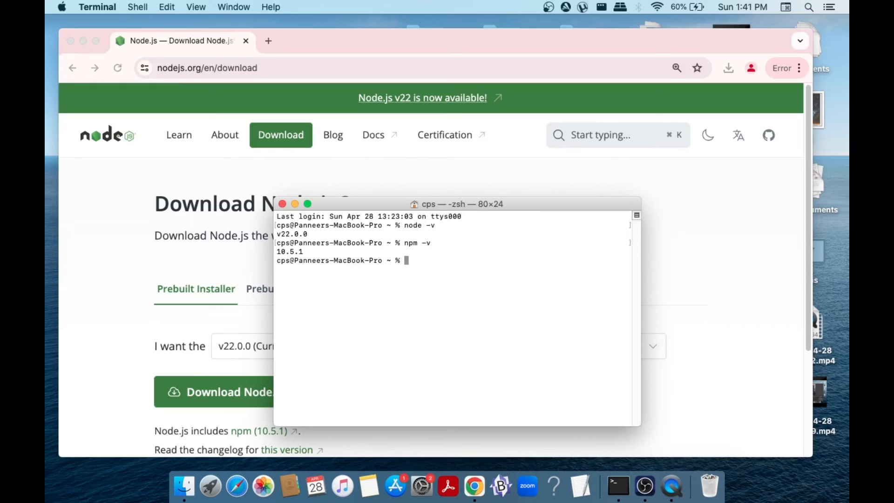